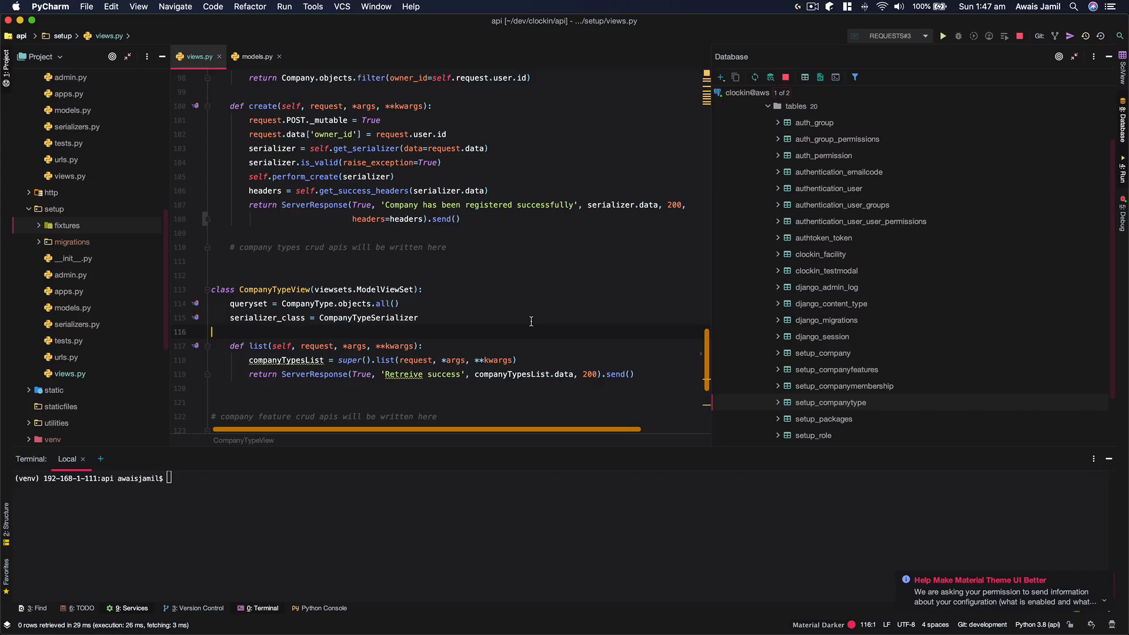
mouse_move(531, 316)
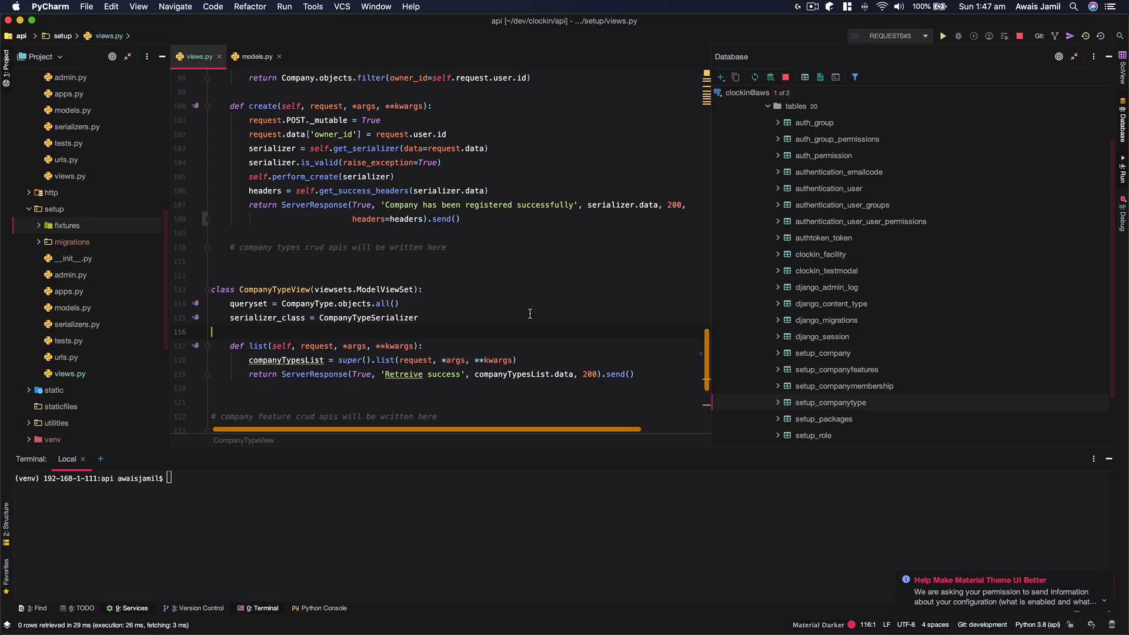
- View the empty setup_role, setup_packages and setup_companytype tables and expand setup/fixtures to show default_data.json
left_click(420, 318)
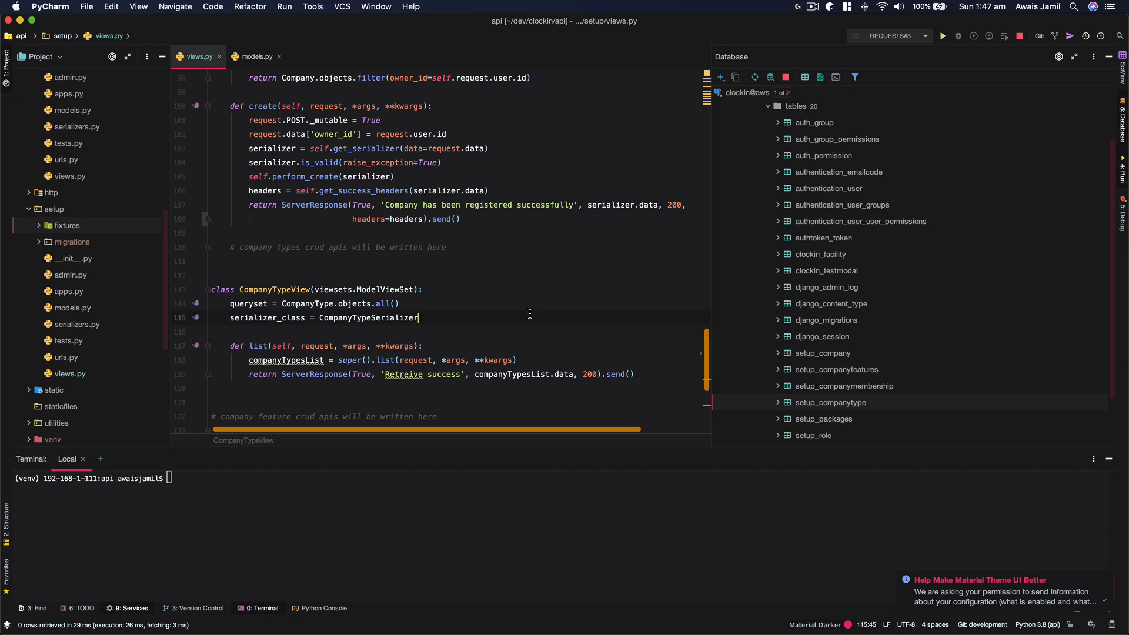
double_click(368, 317)
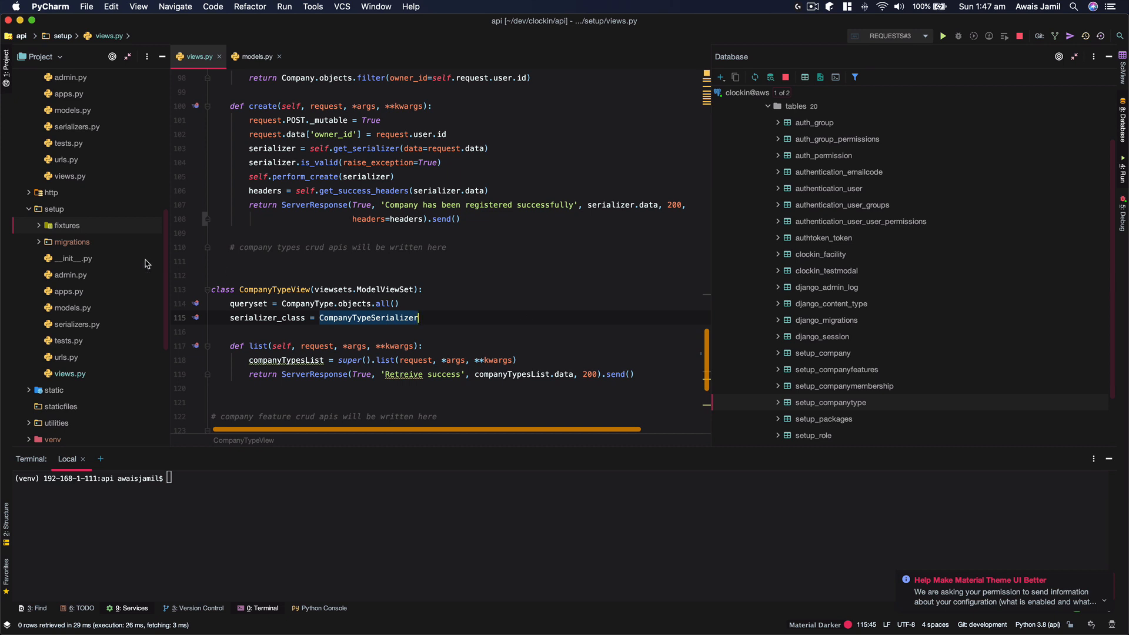
mouse_move(790, 267)
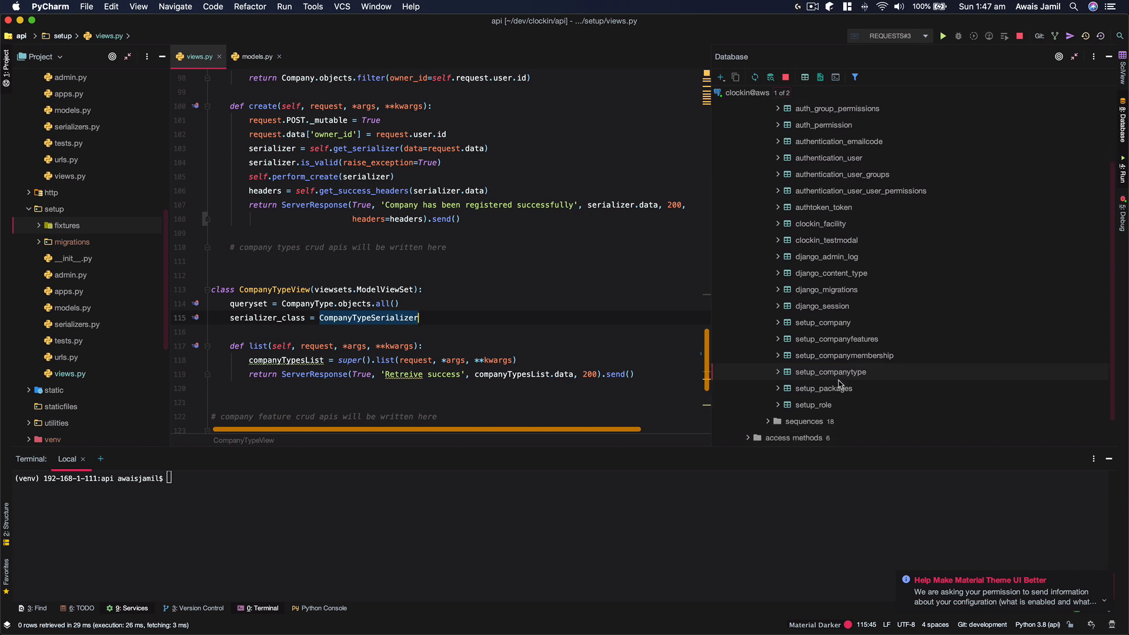
left_click(823, 388)
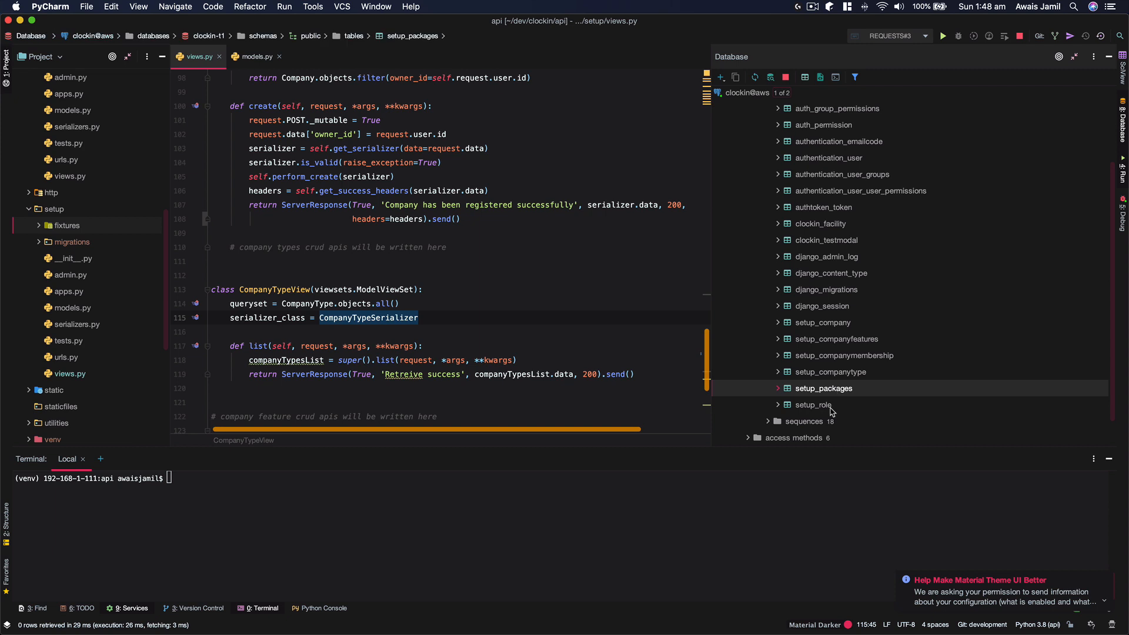
left_click(814, 403)
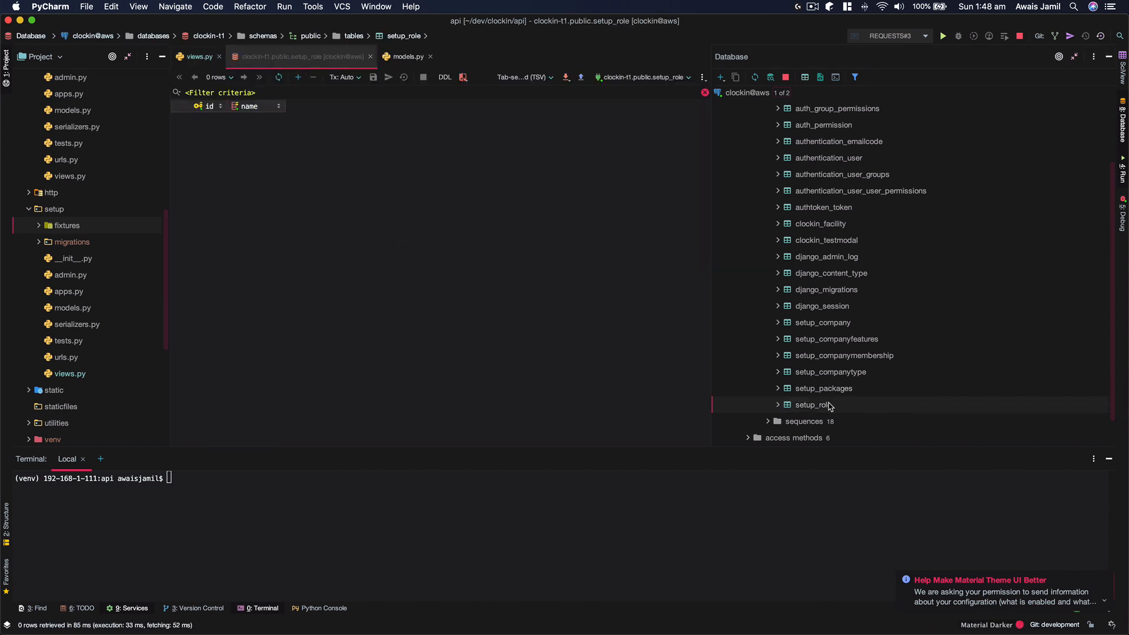
mouse_move(274, 146)
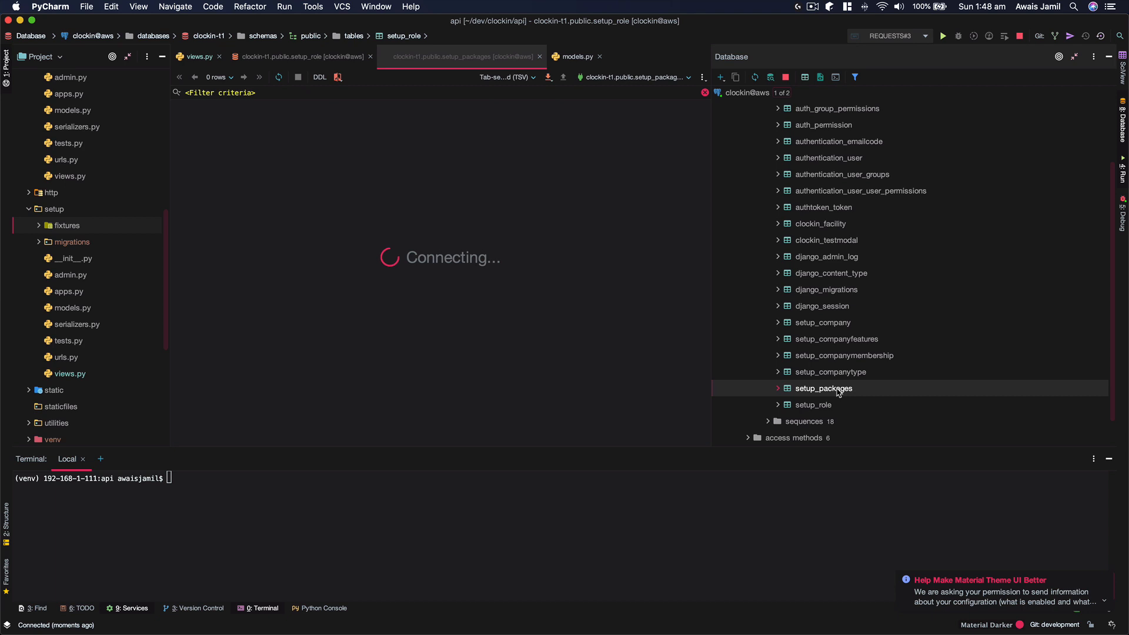
double_click(831, 372)
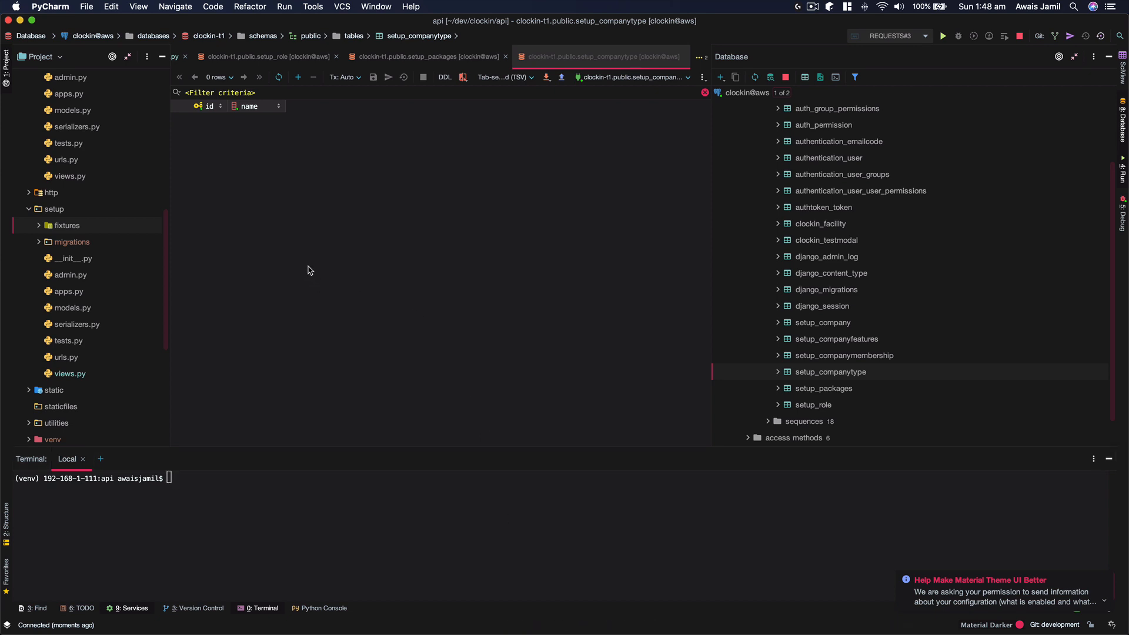
left_click(66, 226)
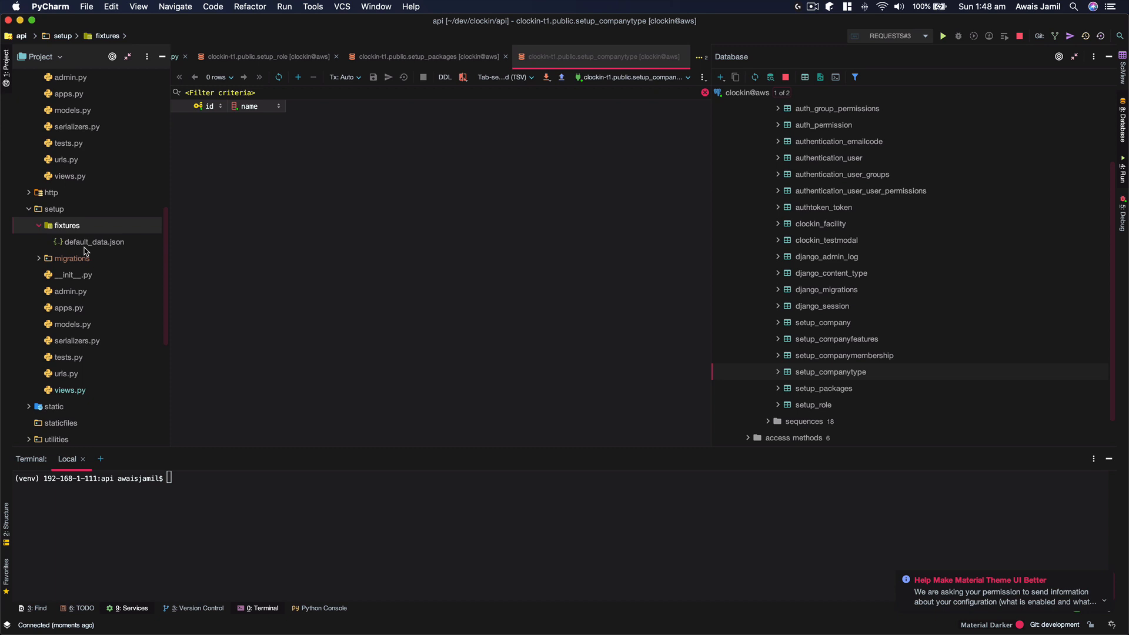
double_click(94, 242)
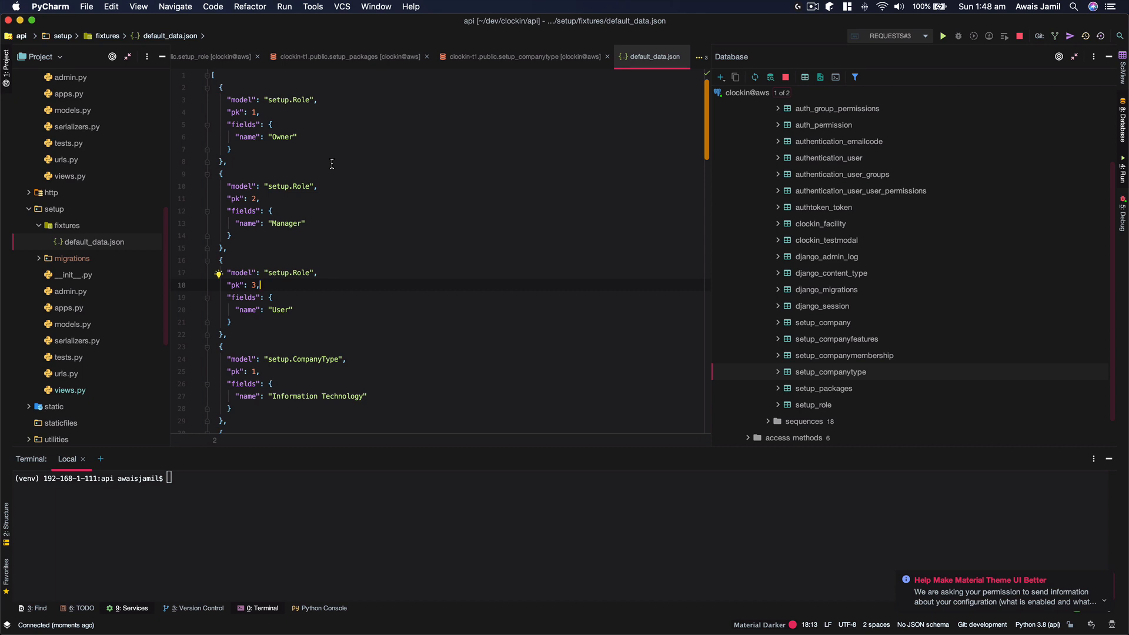
left_click(296, 136)
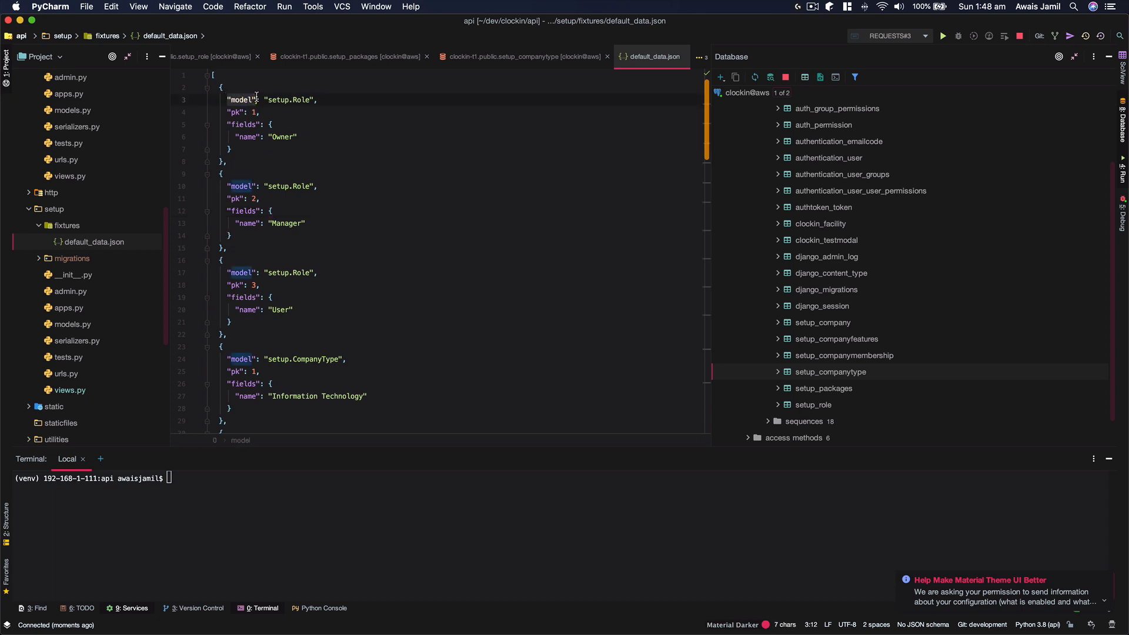
left_click(251, 112)
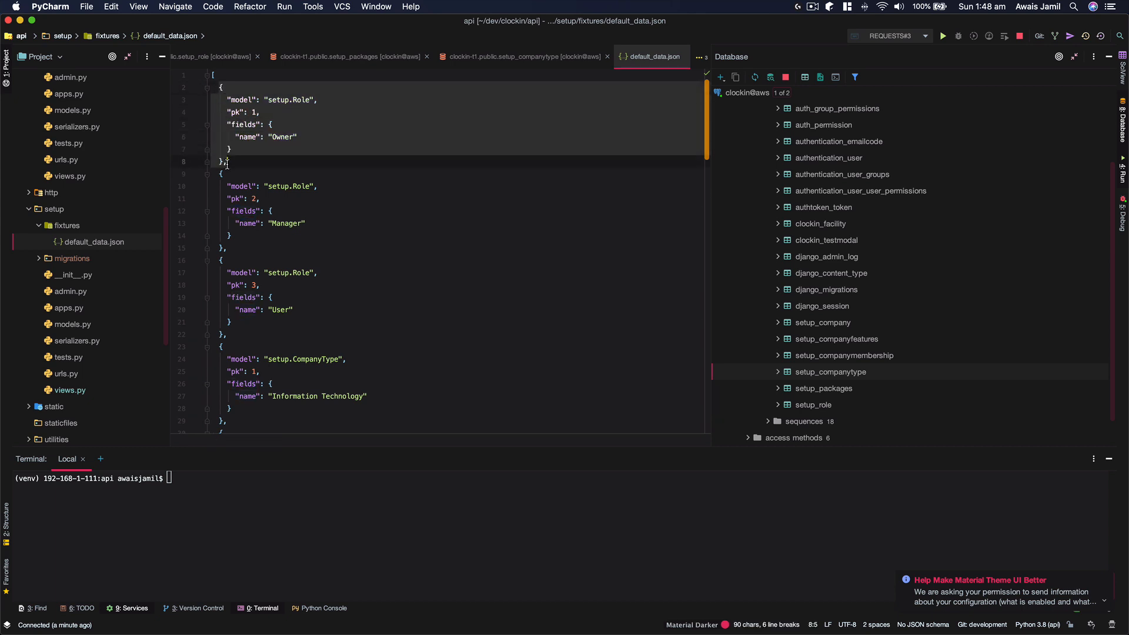
left_click(226, 111)
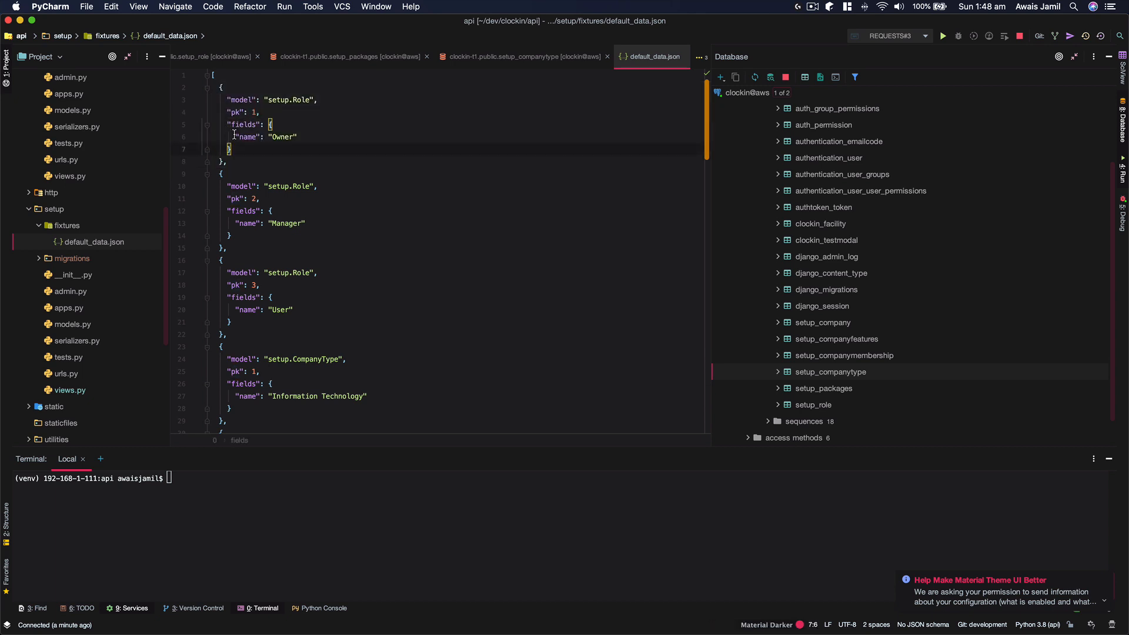
double_click(282, 137)
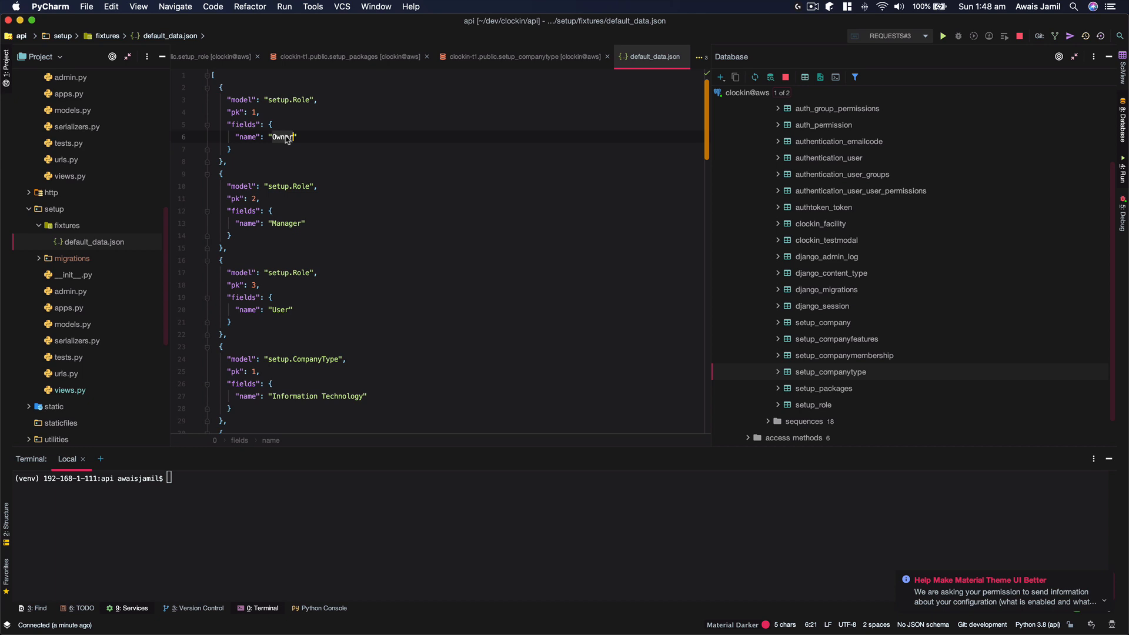
scroll("down", 3)
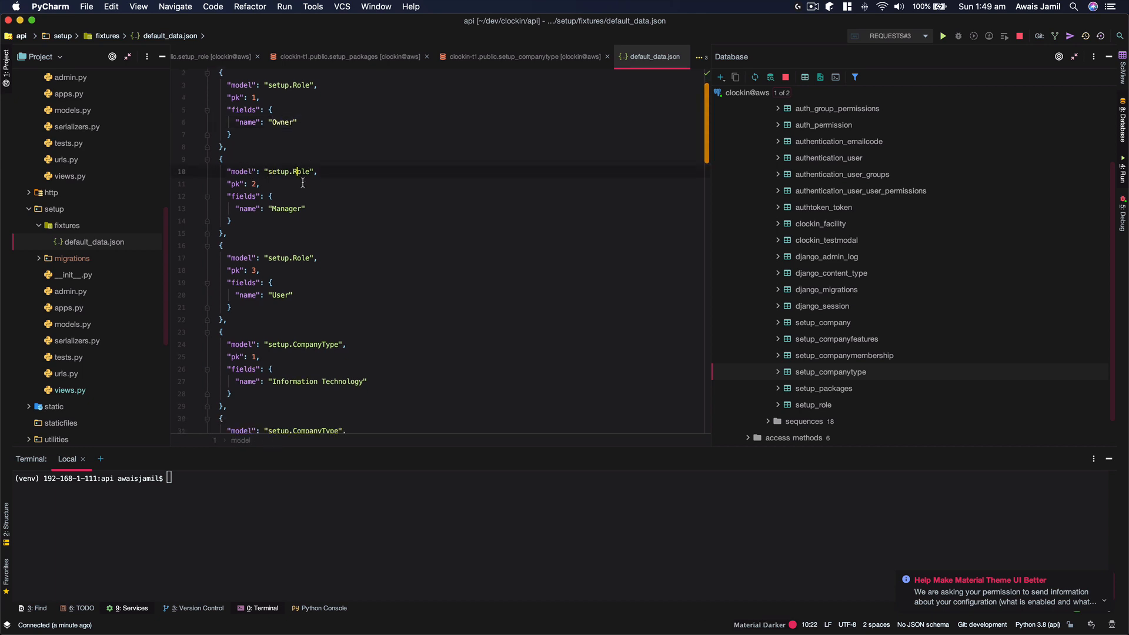
double_click(252, 183)
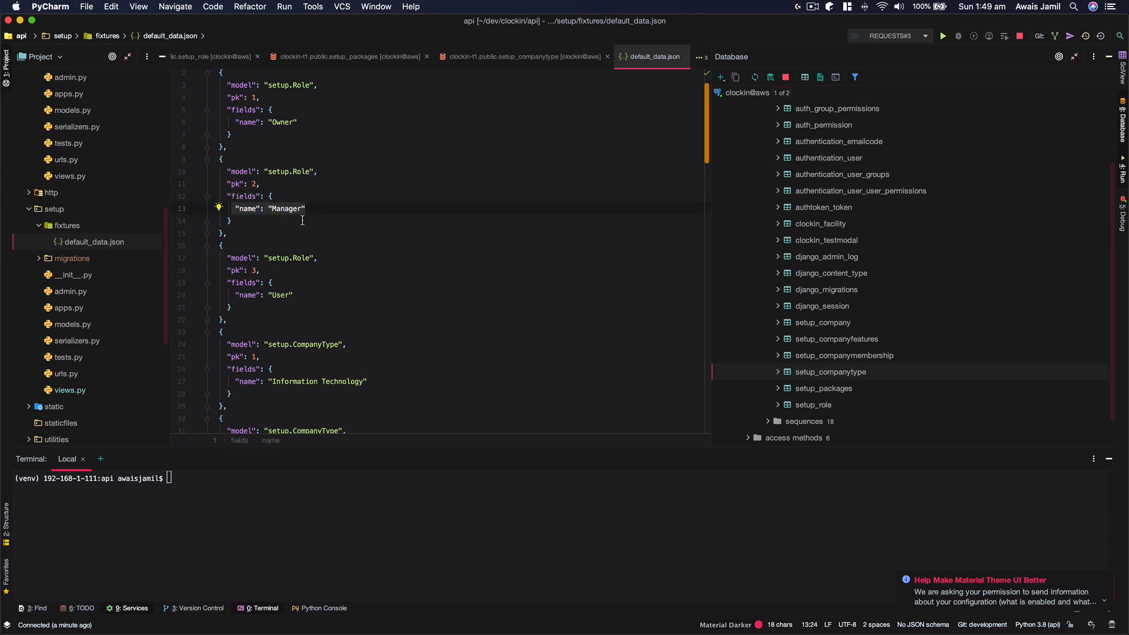
scroll("down", 3)
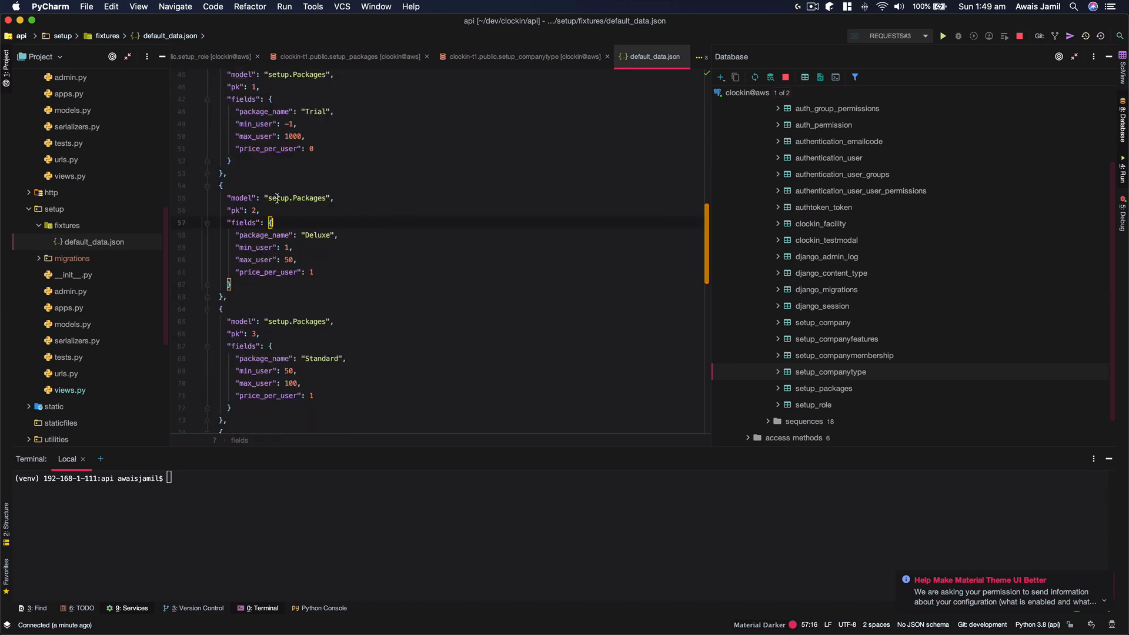
left_click(302, 197)
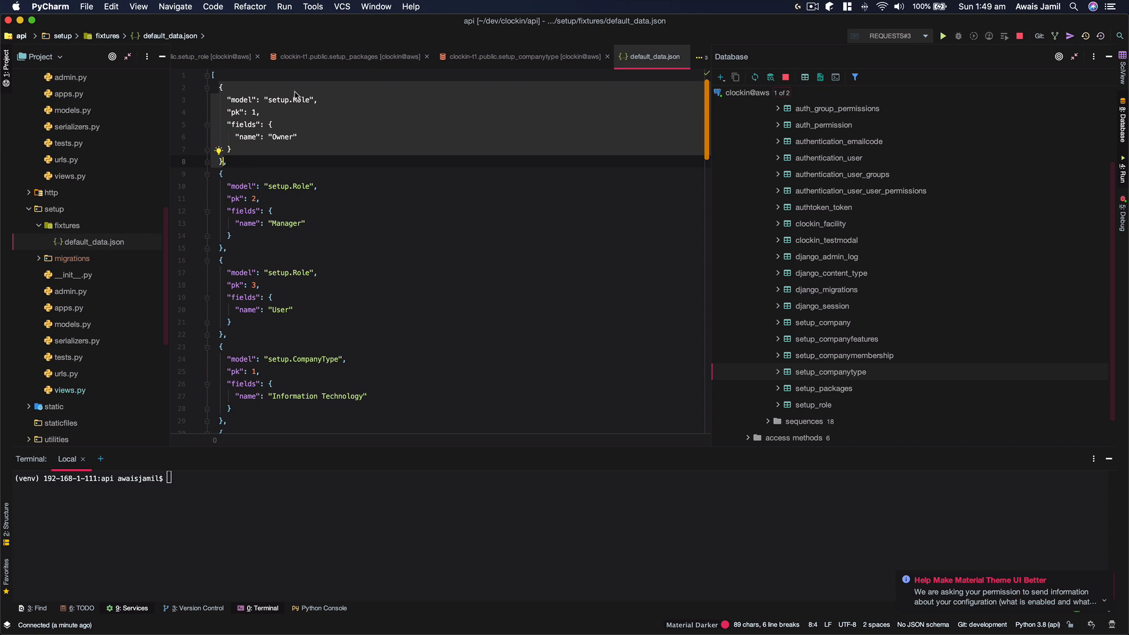
mouse_move(308, 184)
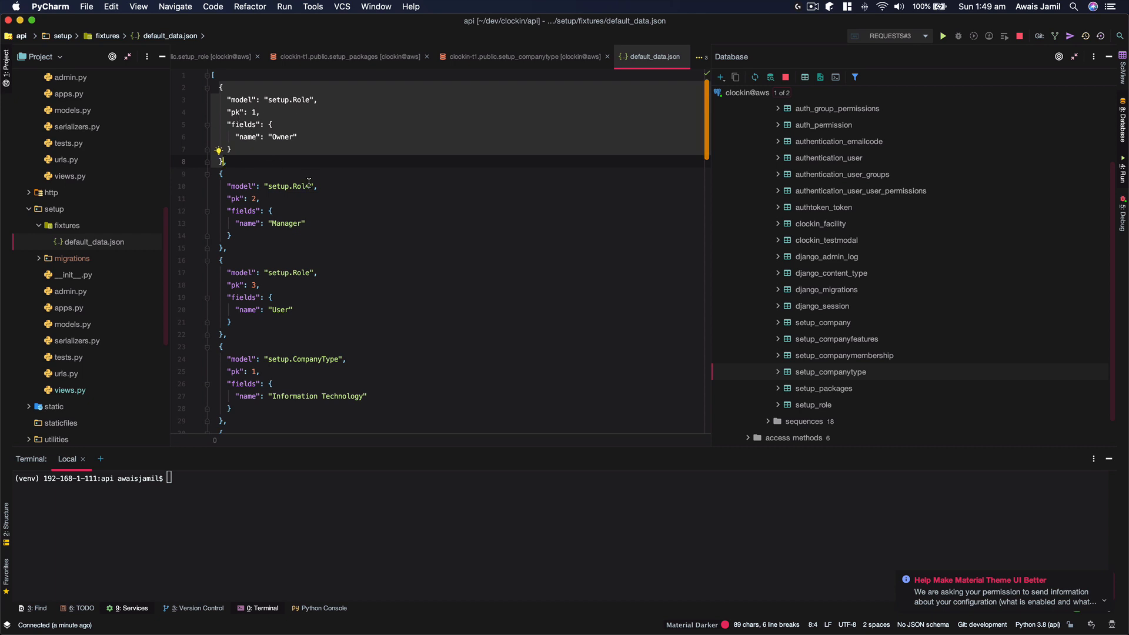
scroll("down", 3)
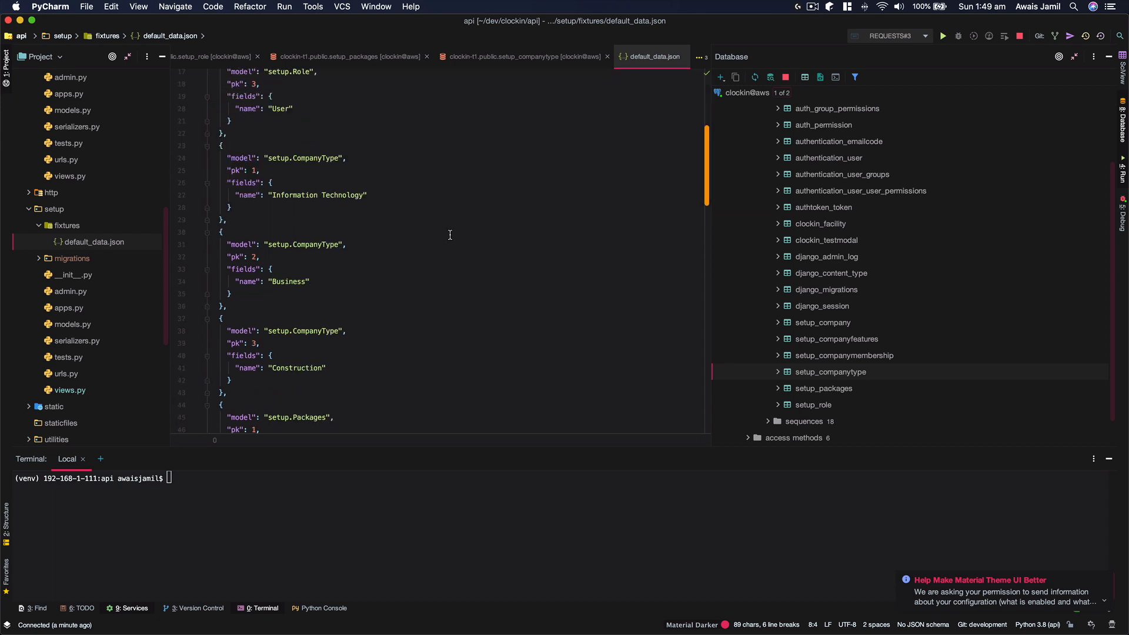
scroll("down", 3)
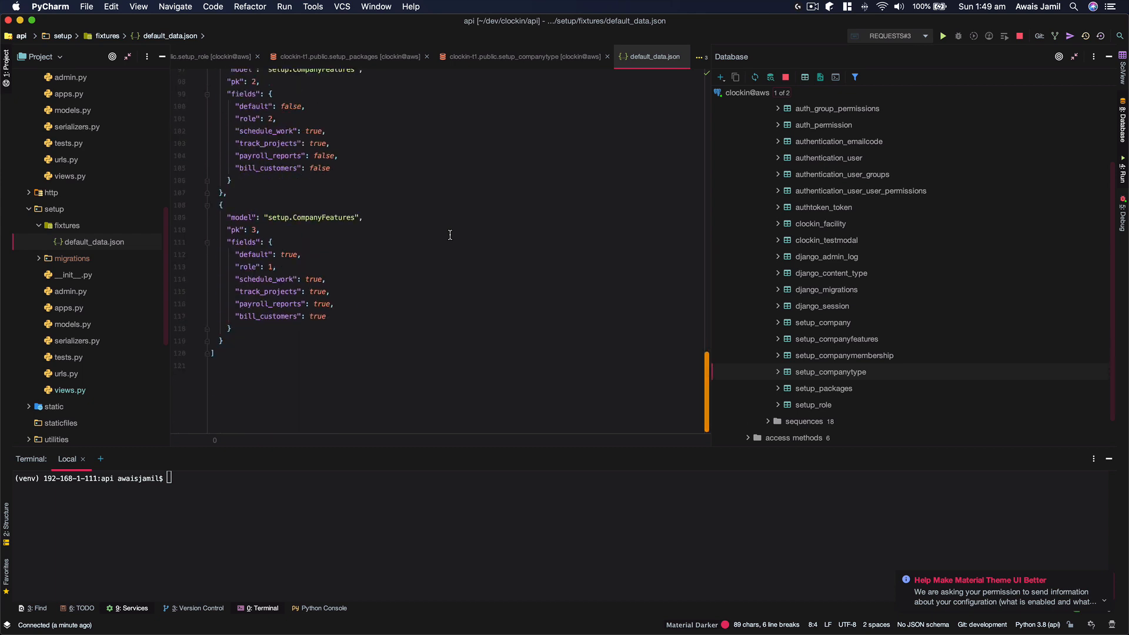
- Confirm the clockin-t1 flush with yes, then run python manage.py loaddata default_data.json to install 13 objects
type("yes")
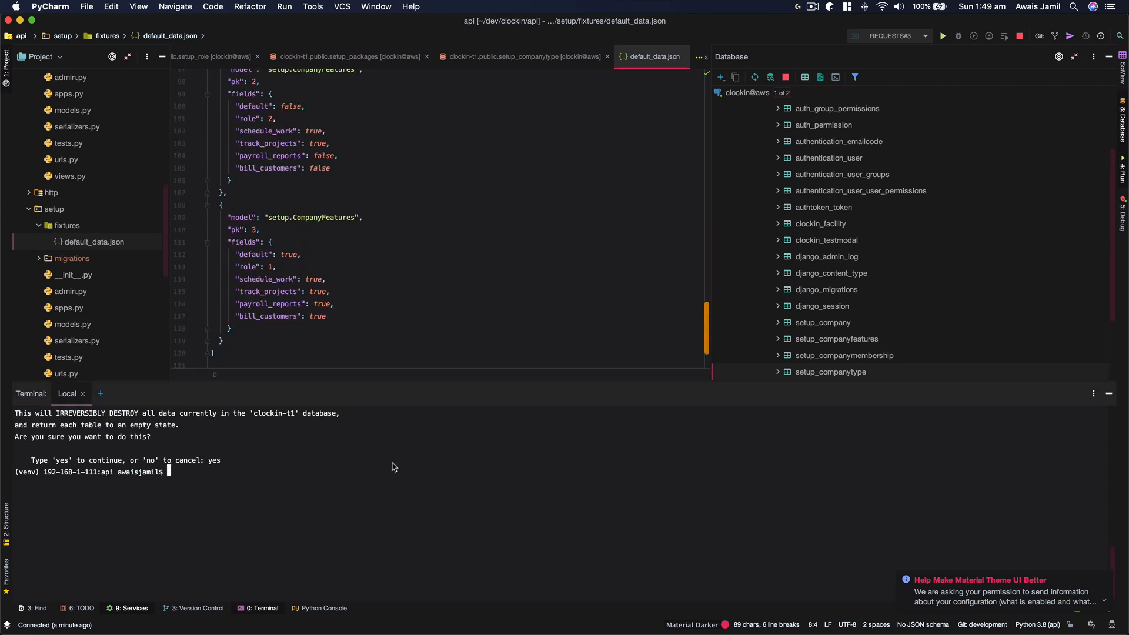
type("python manage.py")
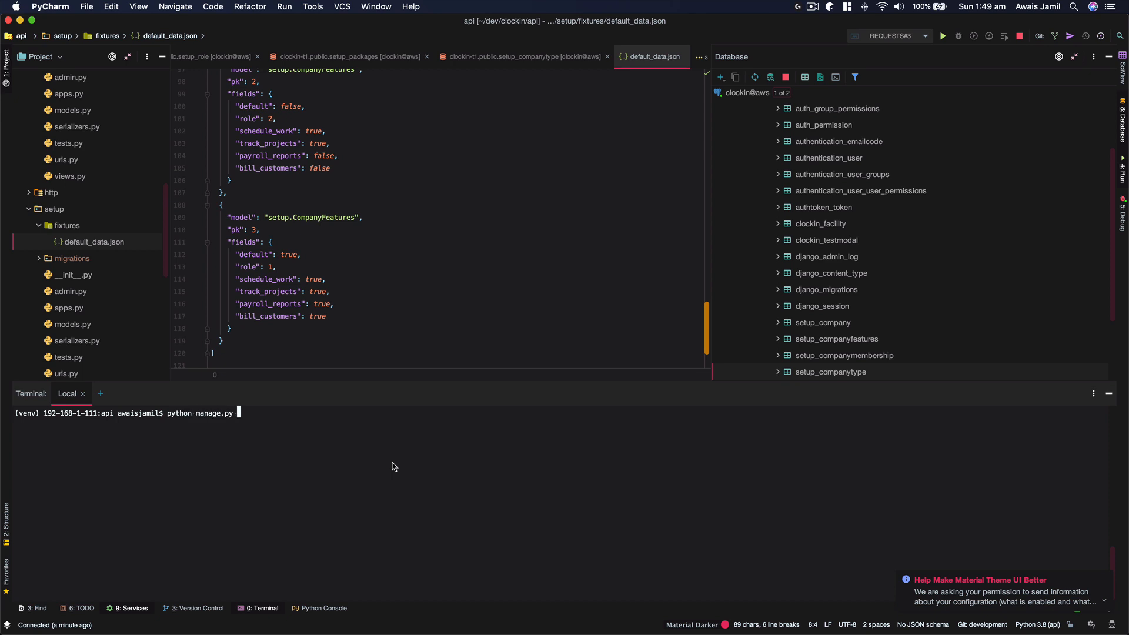
type("loaddata")
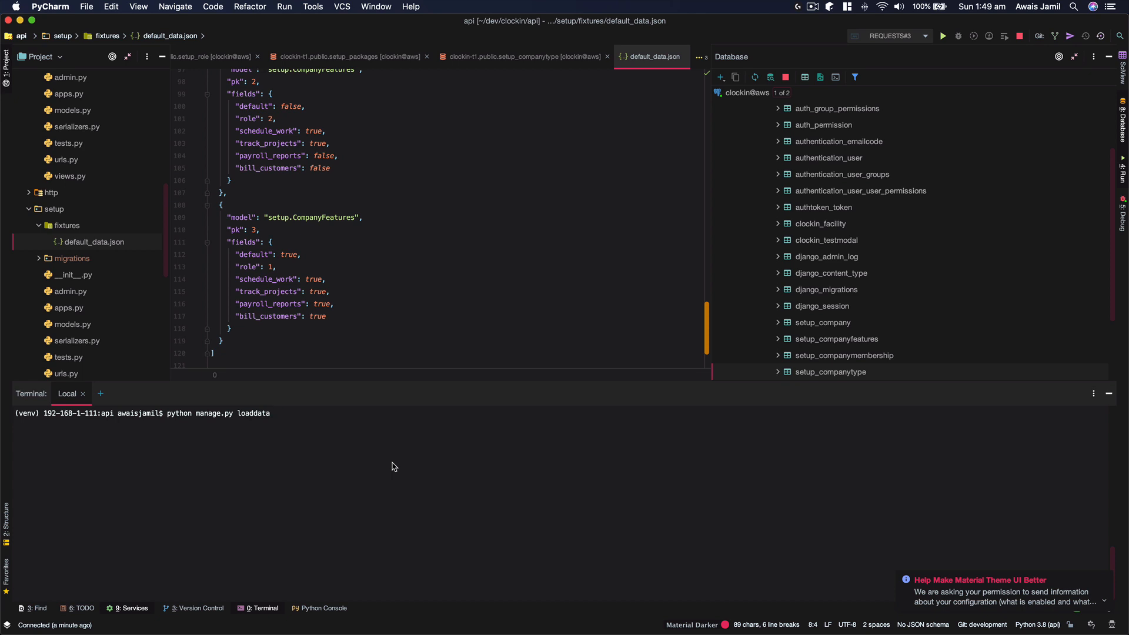
type("de")
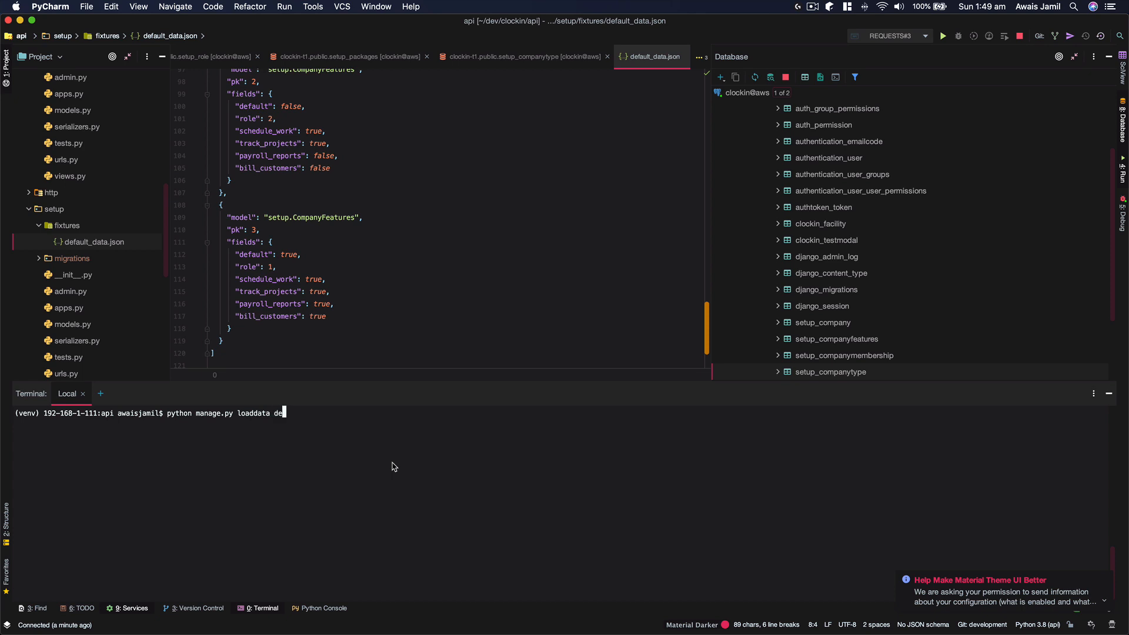
type("fault_data.")
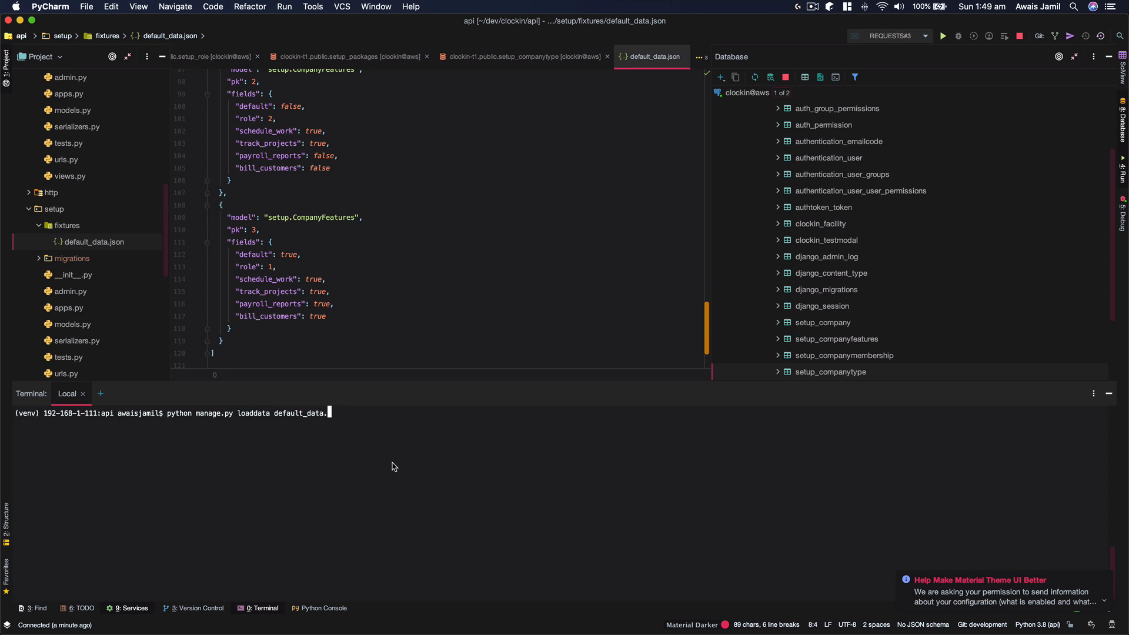
type("json")
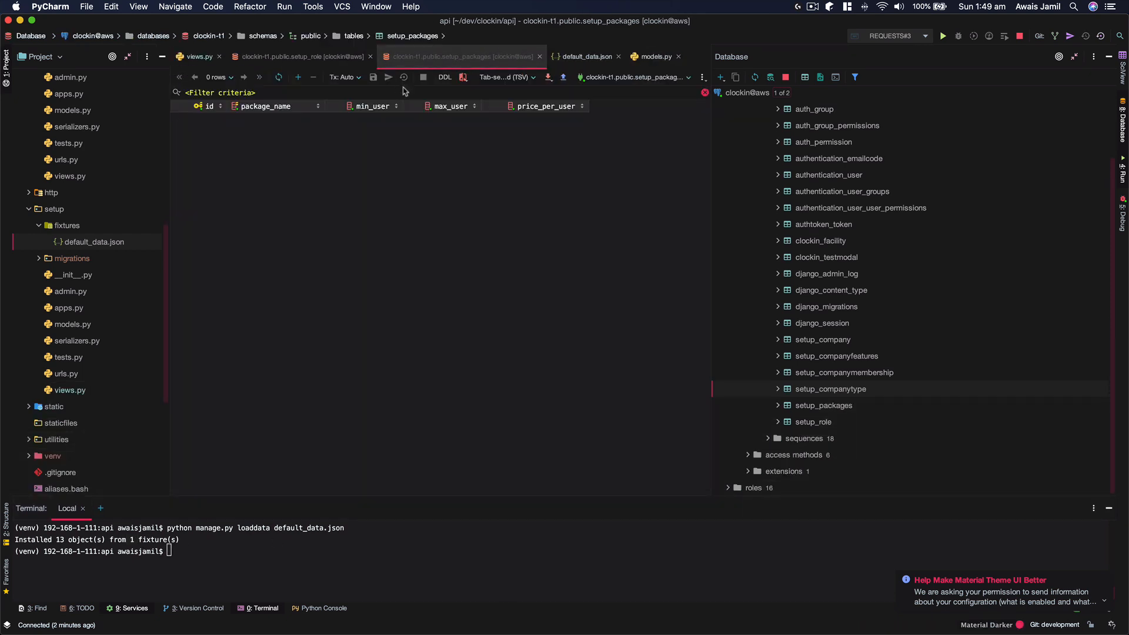
- Reopen setup_companytype (3 rows), setup_packages (4 rows) and setup_role (Owner, Manager, User) to verify the loaded data
left_click(200, 56)
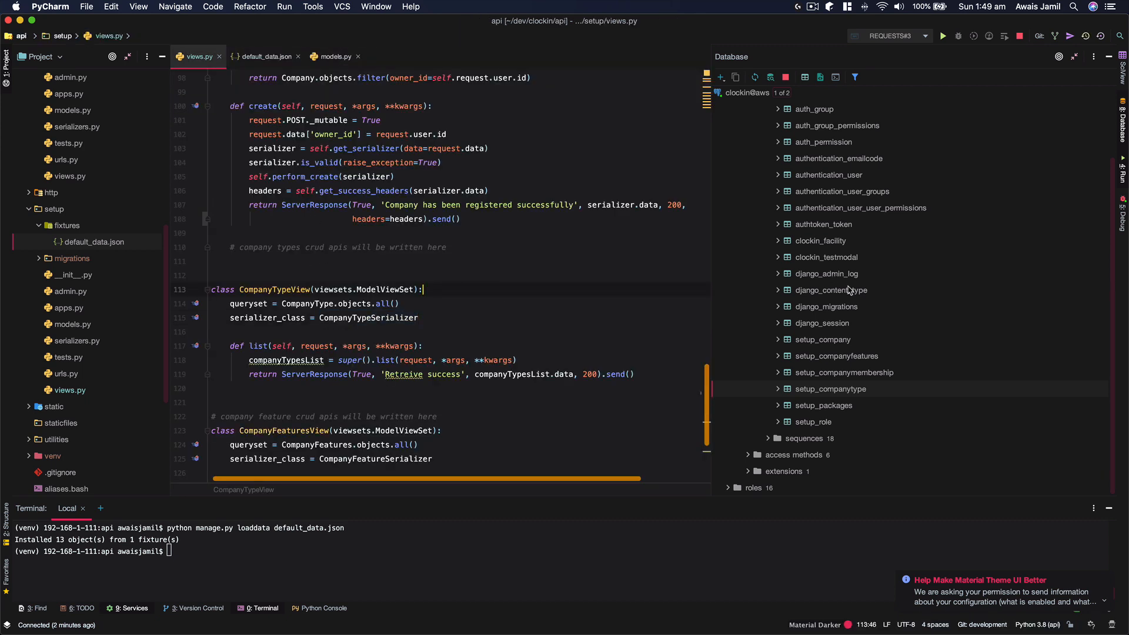
double_click(830, 389)
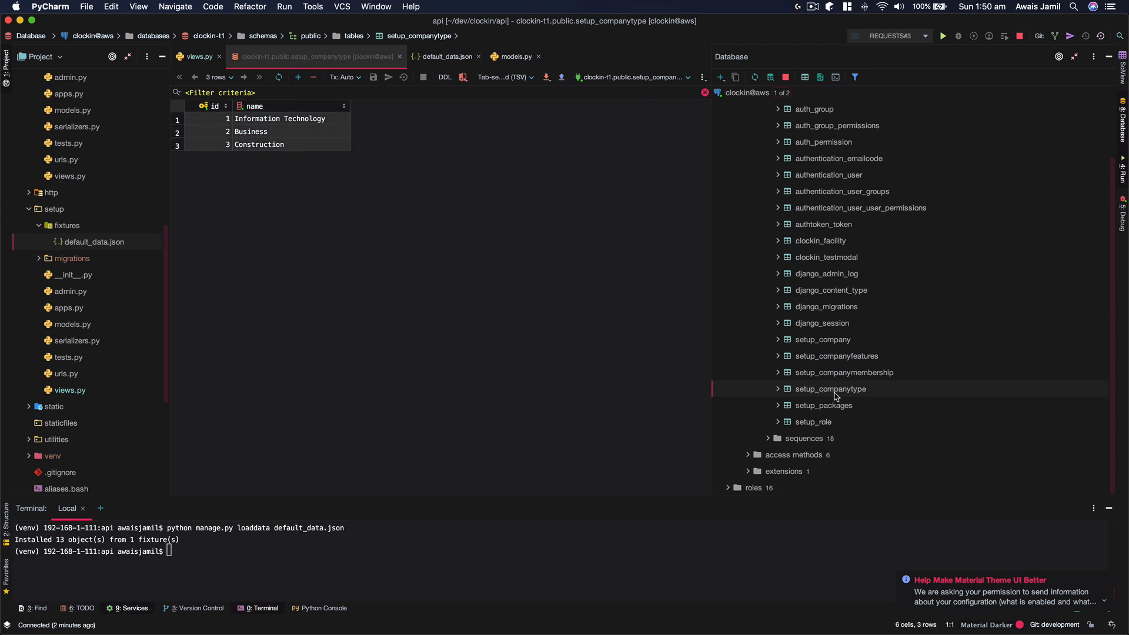
double_click(830, 404)
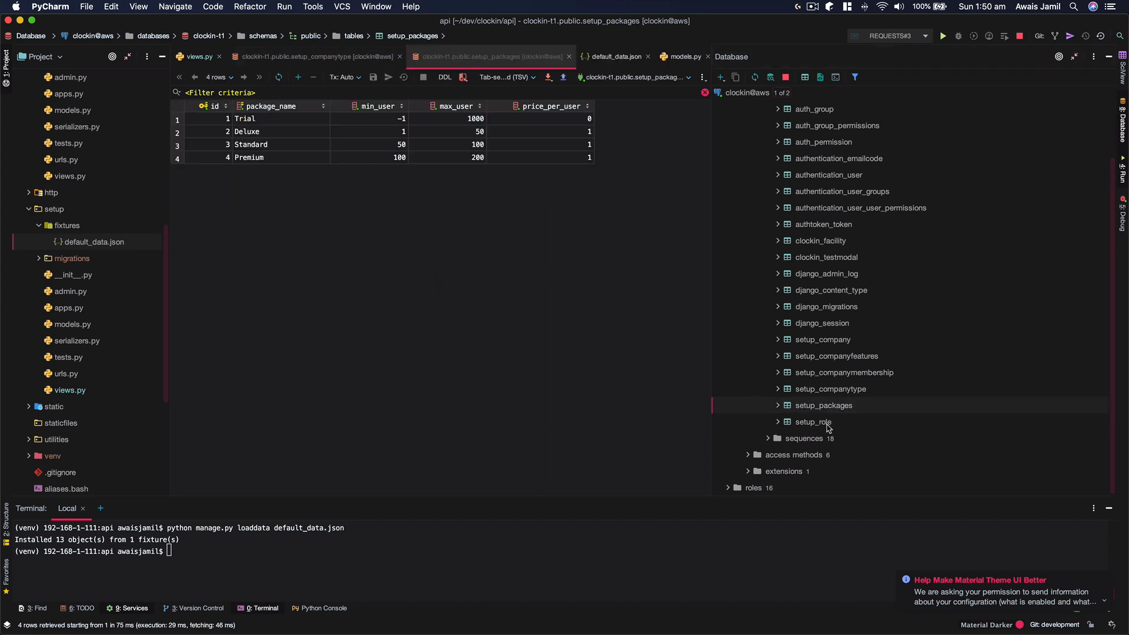
double_click(814, 421)
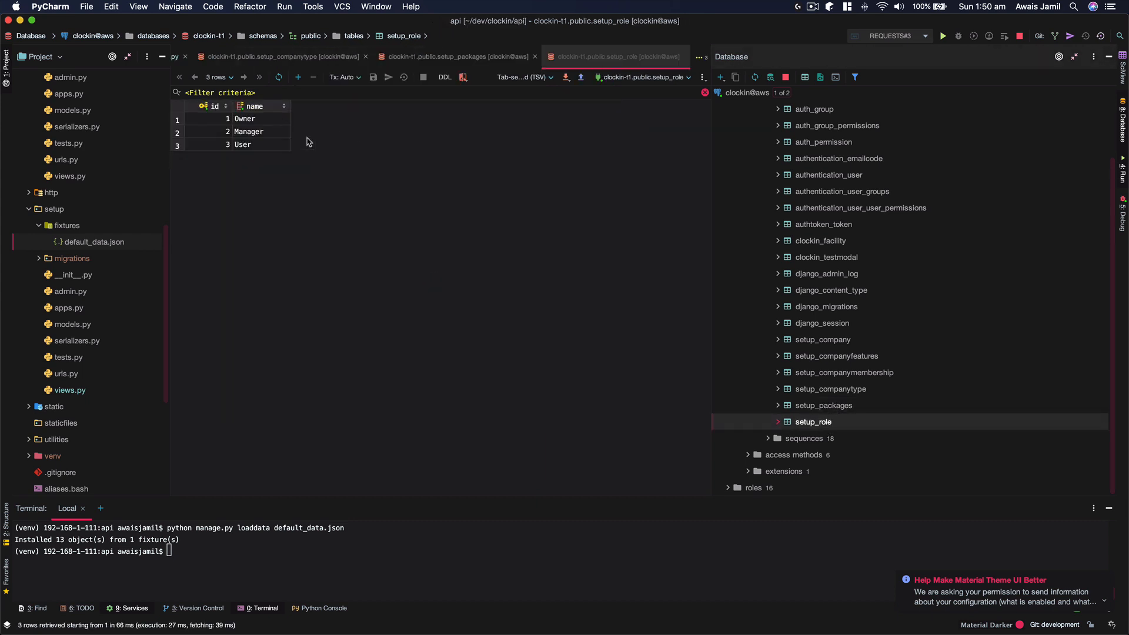
double_click(845, 373)
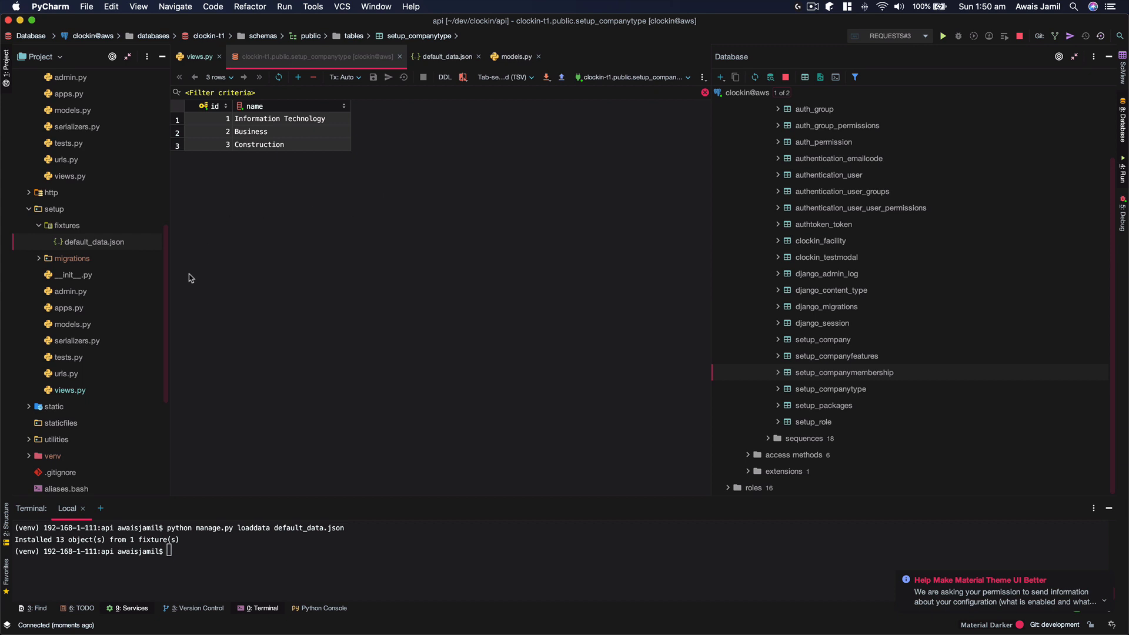
mouse_move(72, 238)
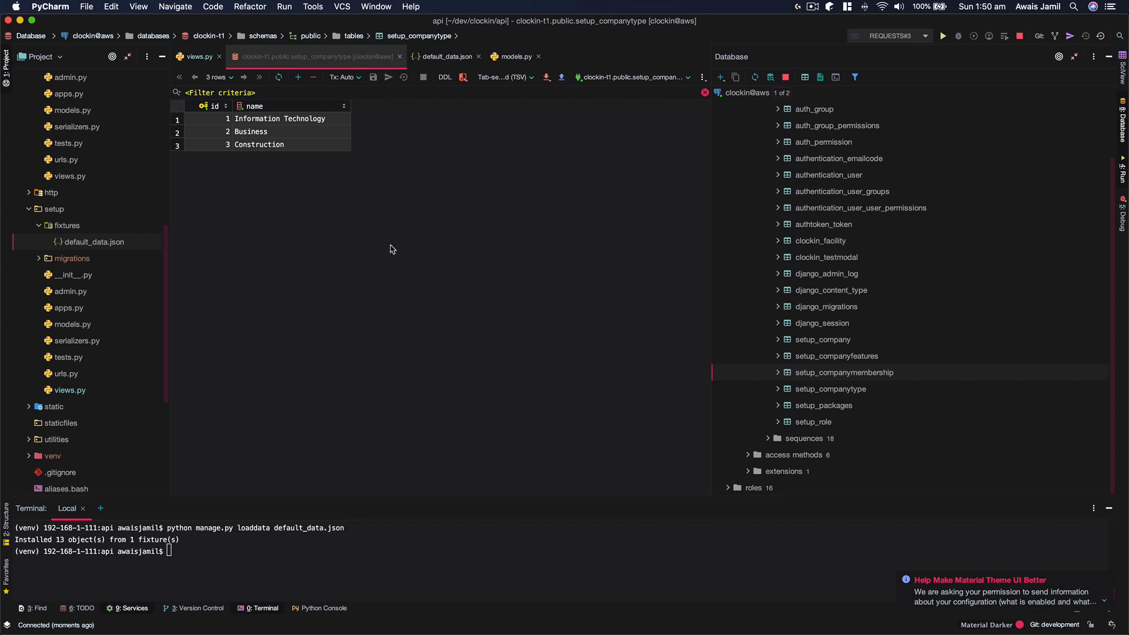
mouse_move(422, 239)
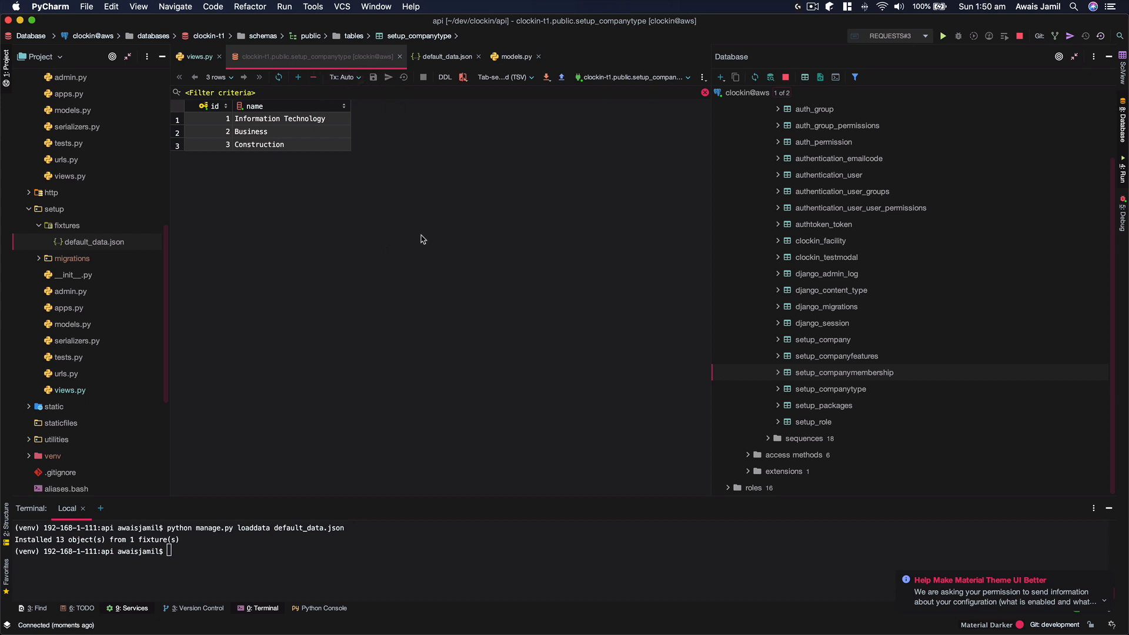
mouse_move(418, 179)
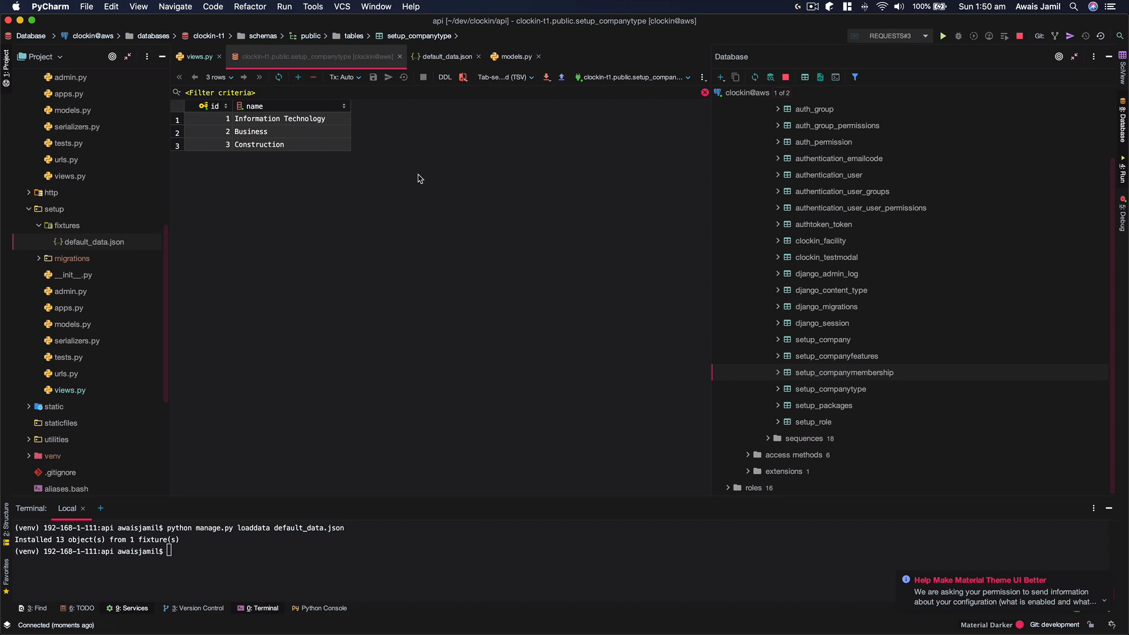
mouse_move(434, 165)
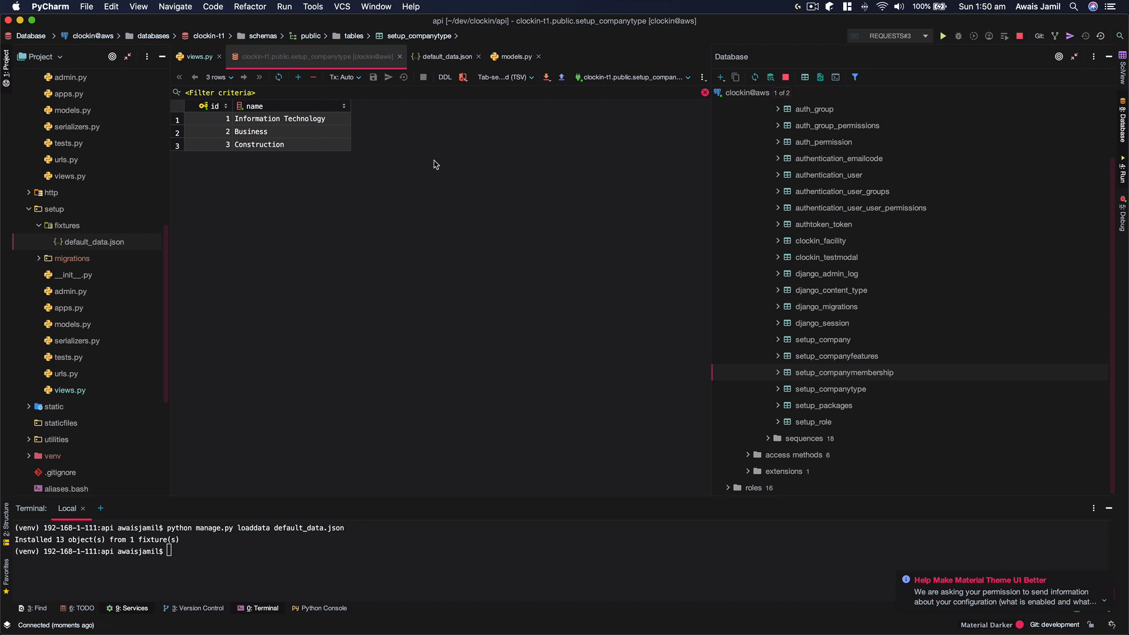
mouse_move(120, 275)
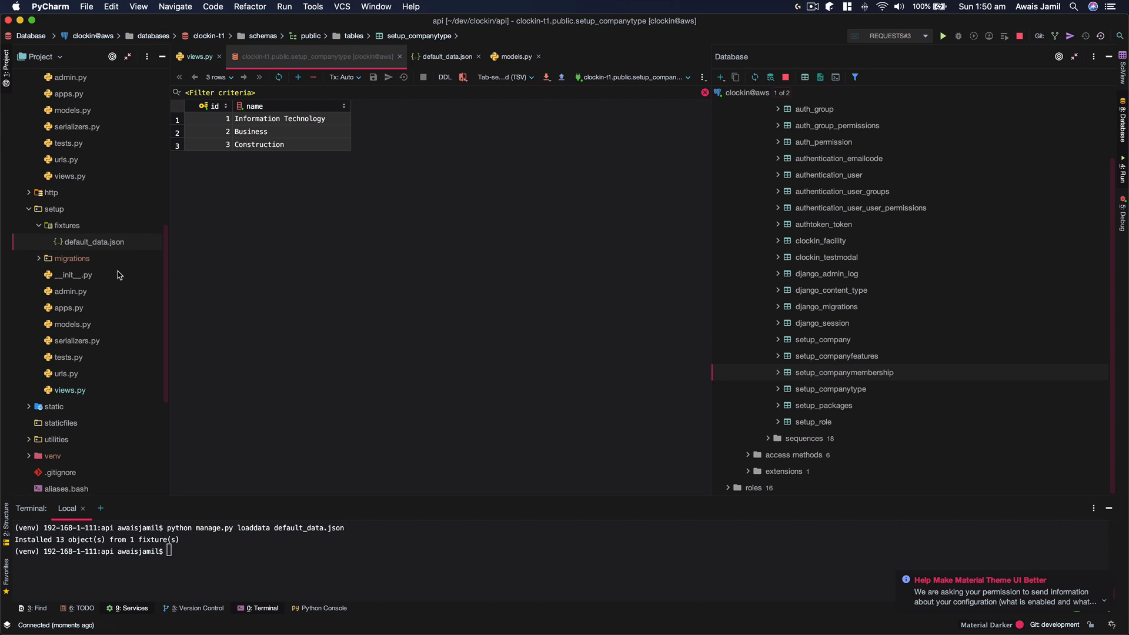
mouse_move(279, 230)
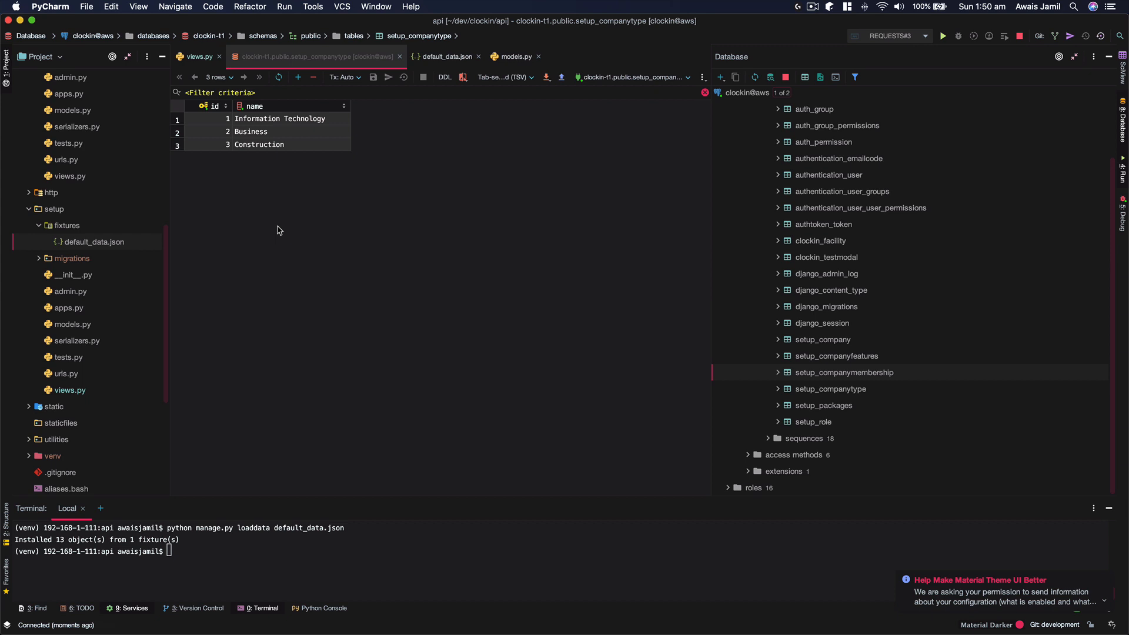